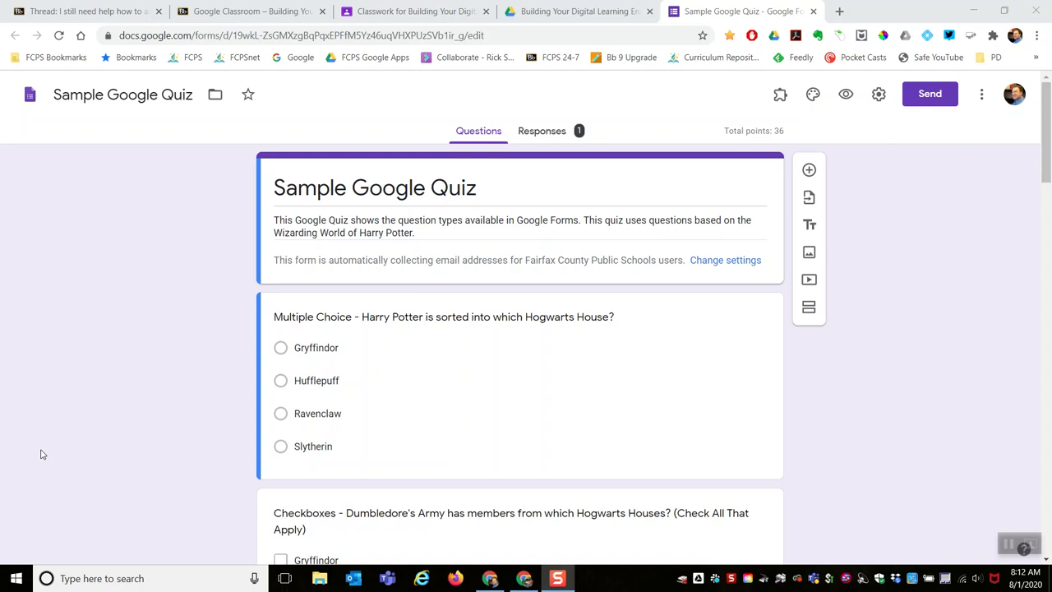
{"action": "mouse_move", "coordinate": [39, 333]}
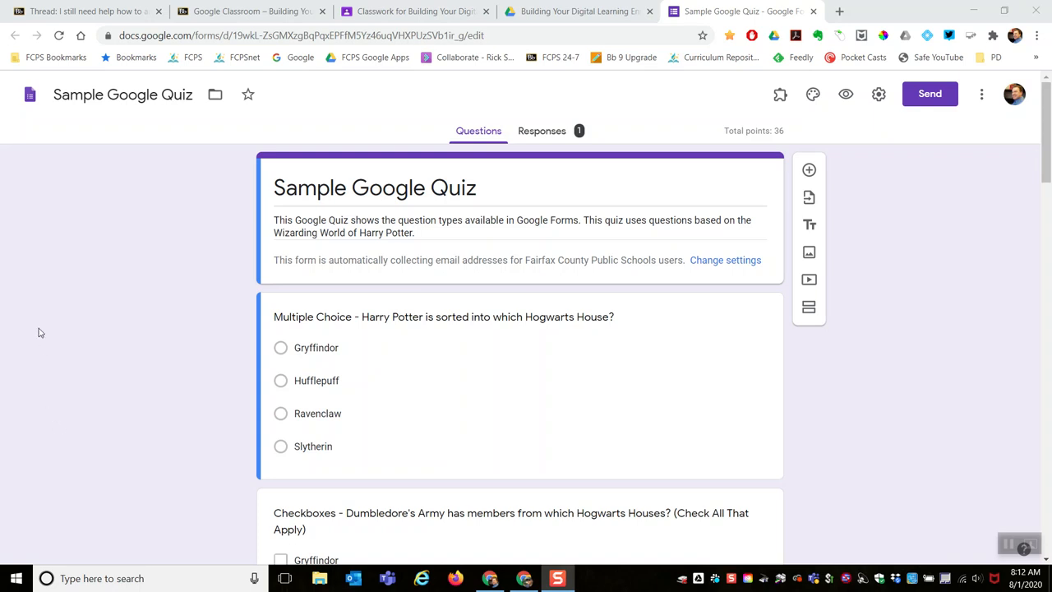
{"action": "mouse_move", "coordinate": [169, 195]}
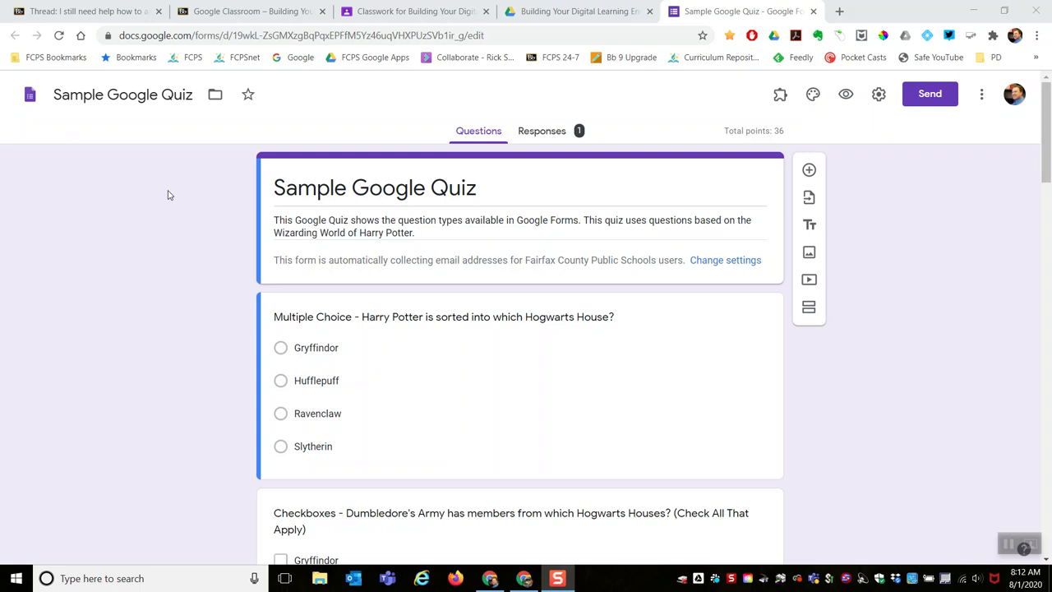
{"action": "mouse_move", "coordinate": [159, 255]}
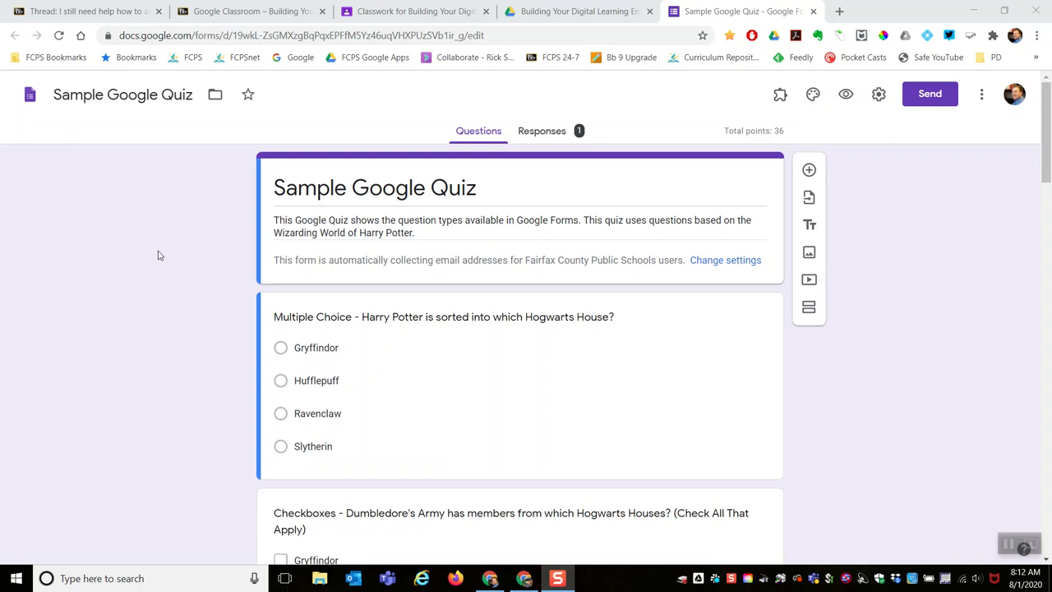
{"action": "mouse_move", "coordinate": [249, 256]}
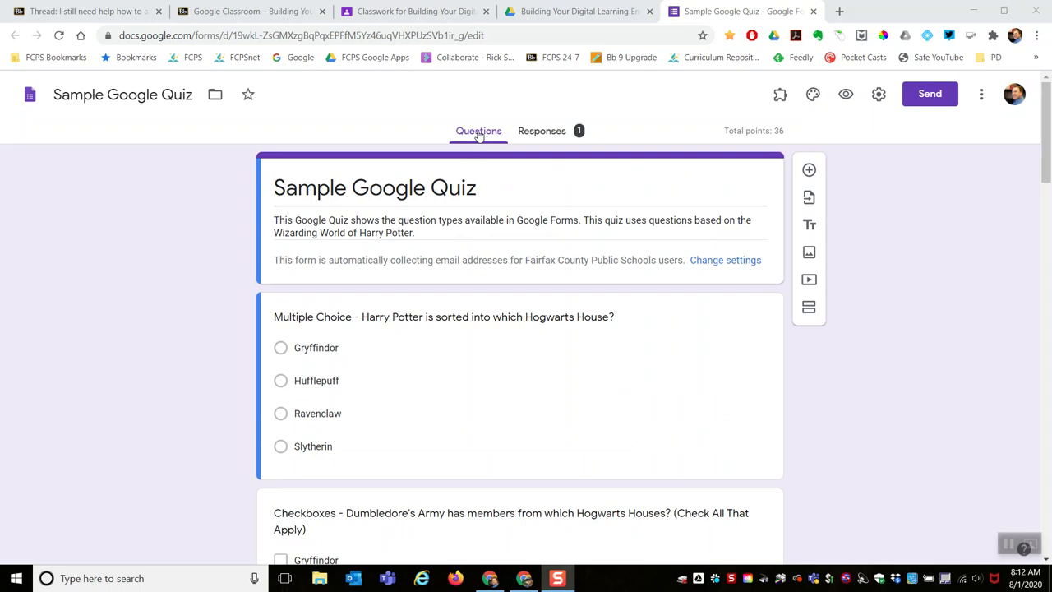
{"action": "mouse_move", "coordinate": [551, 379]}
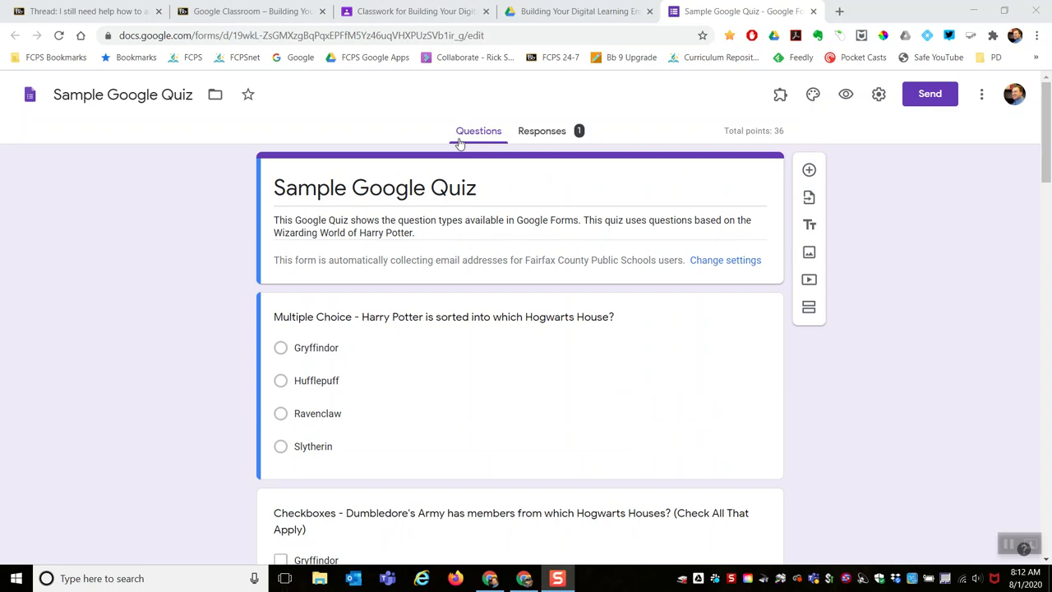
{"action": "mouse_move", "coordinate": [473, 138]}
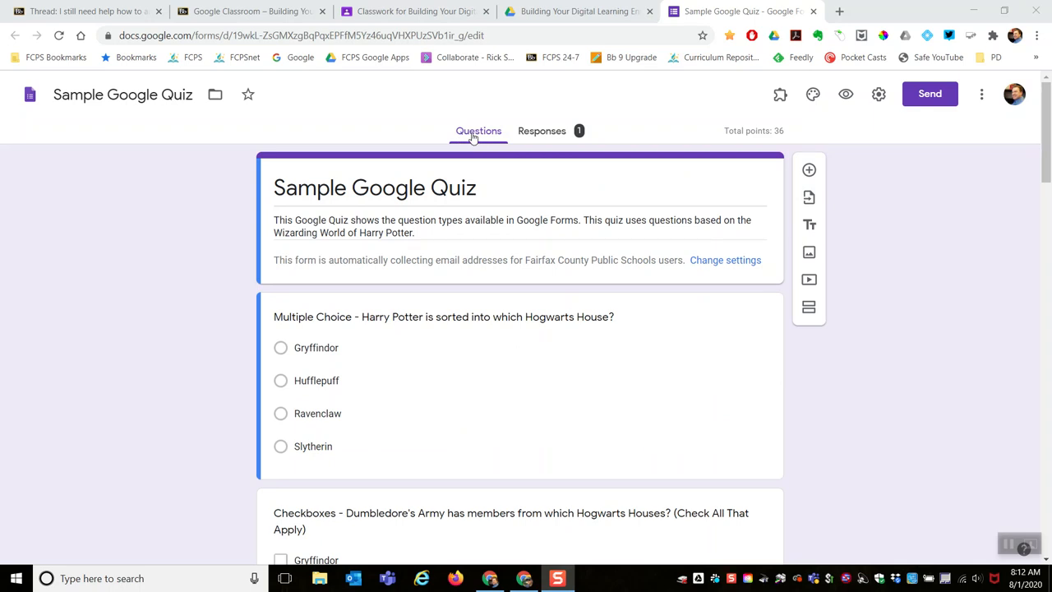
{"action": "mouse_move", "coordinate": [542, 131]}
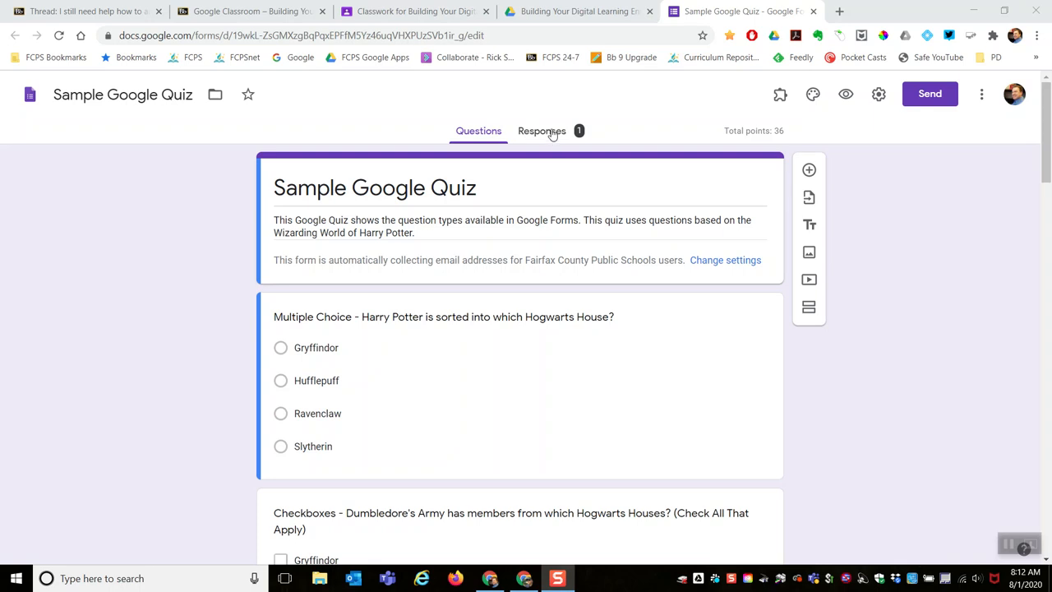
- Review the quiz's single-response summary: average 2 of 36 points and frequently missed questions
{"action": "left_click", "coordinate": [542, 131]}
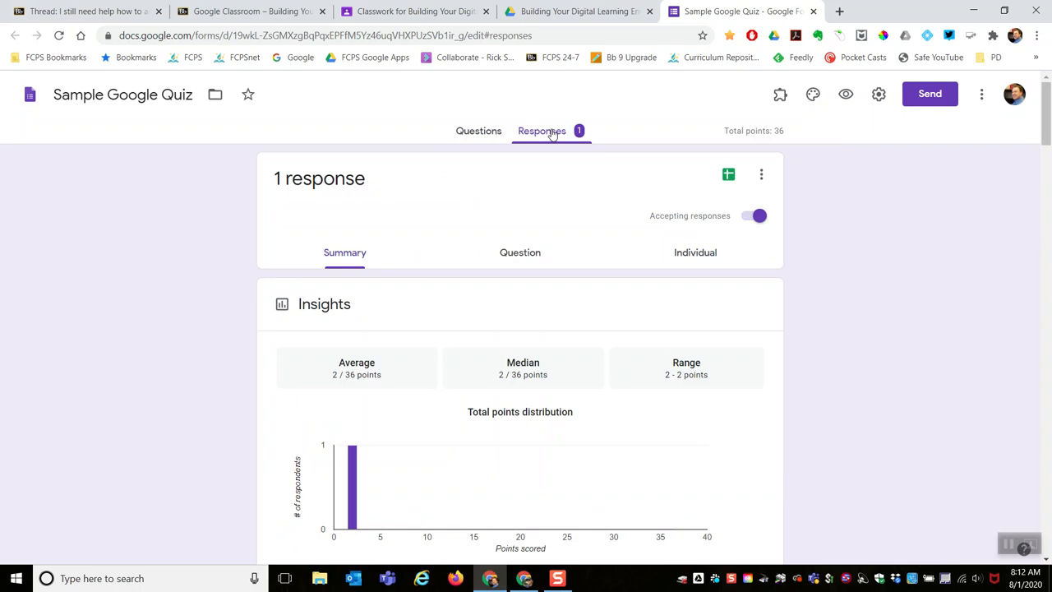
{"action": "mouse_move", "coordinate": [310, 195]}
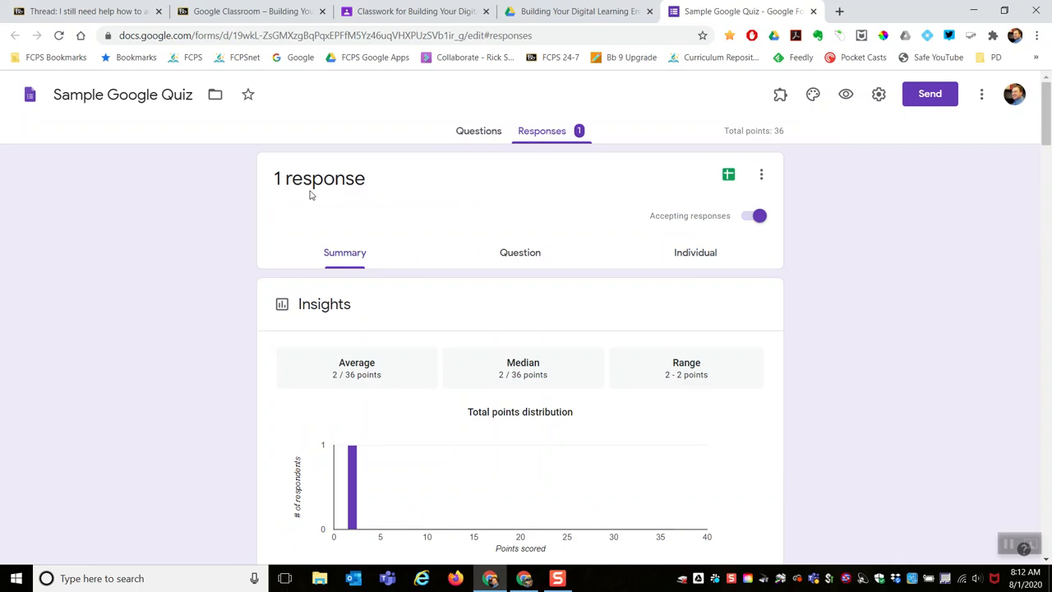
{"action": "mouse_move", "coordinate": [395, 174]}
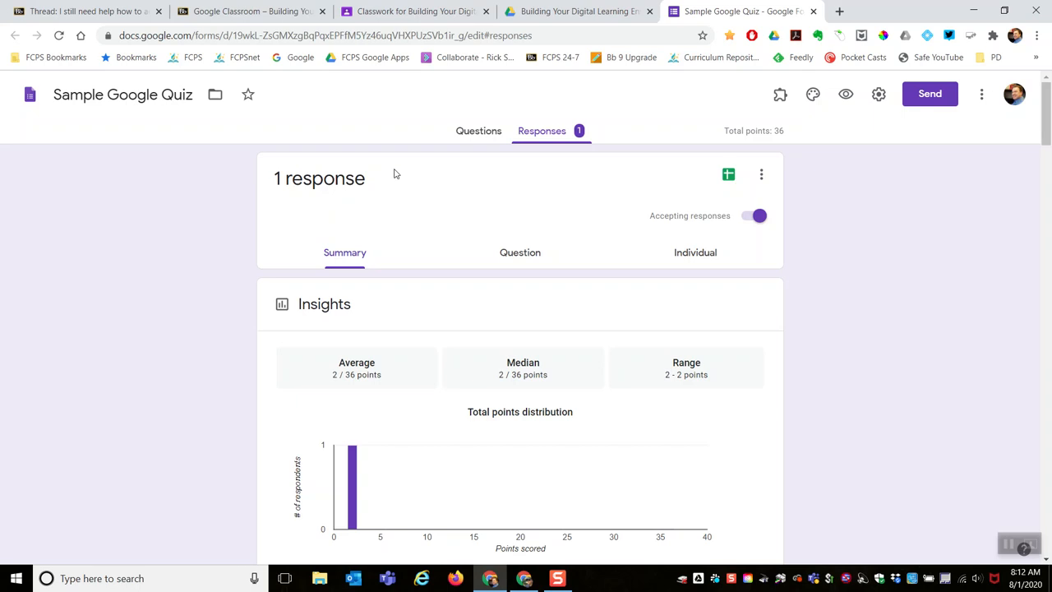
{"action": "scroll", "scroll_direction": "down", "scroll_amount": 3}
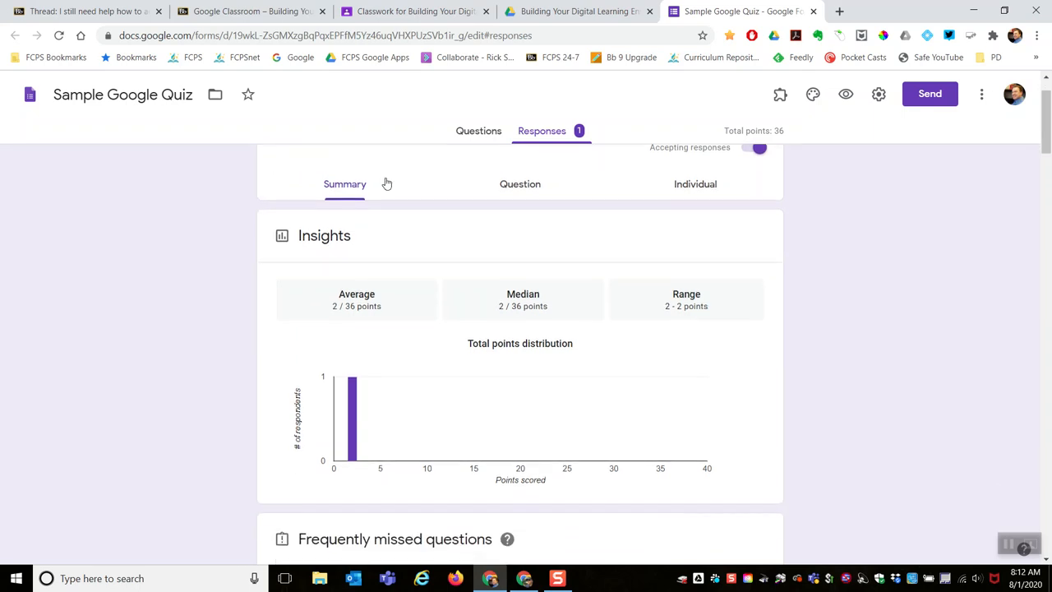
{"action": "scroll", "scroll_direction": "down", "scroll_amount": 3}
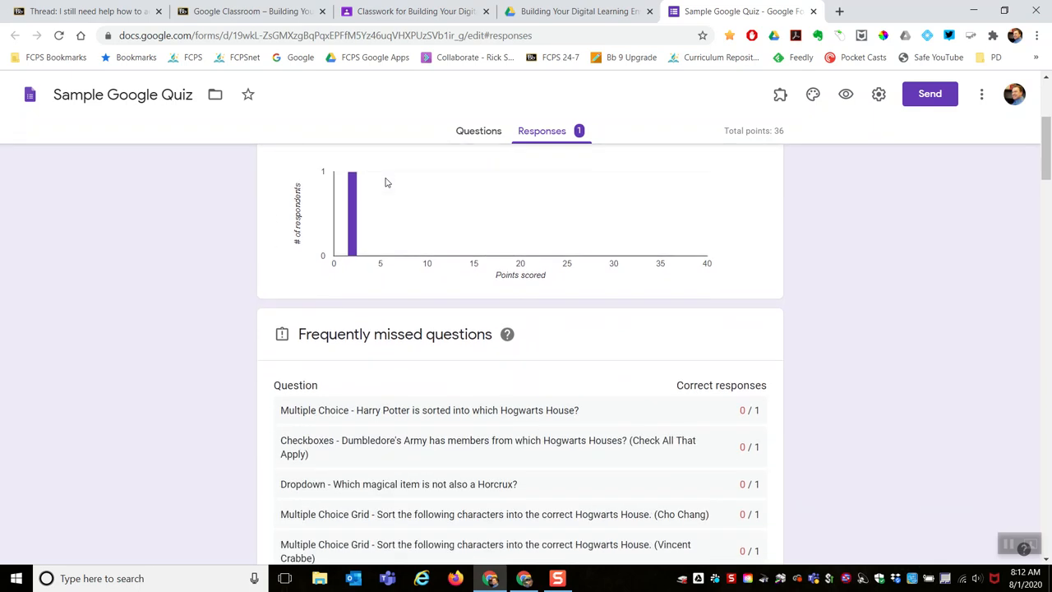
{"action": "scroll", "scroll_direction": "down", "scroll_amount": 3}
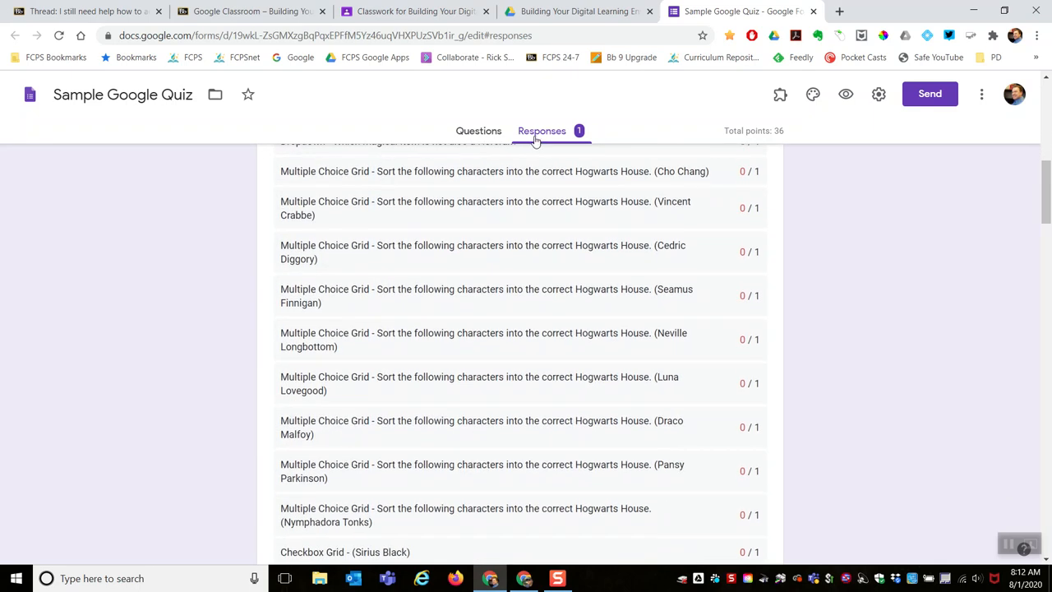
{"action": "scroll", "scroll_direction": "up", "scroll_amount": 3}
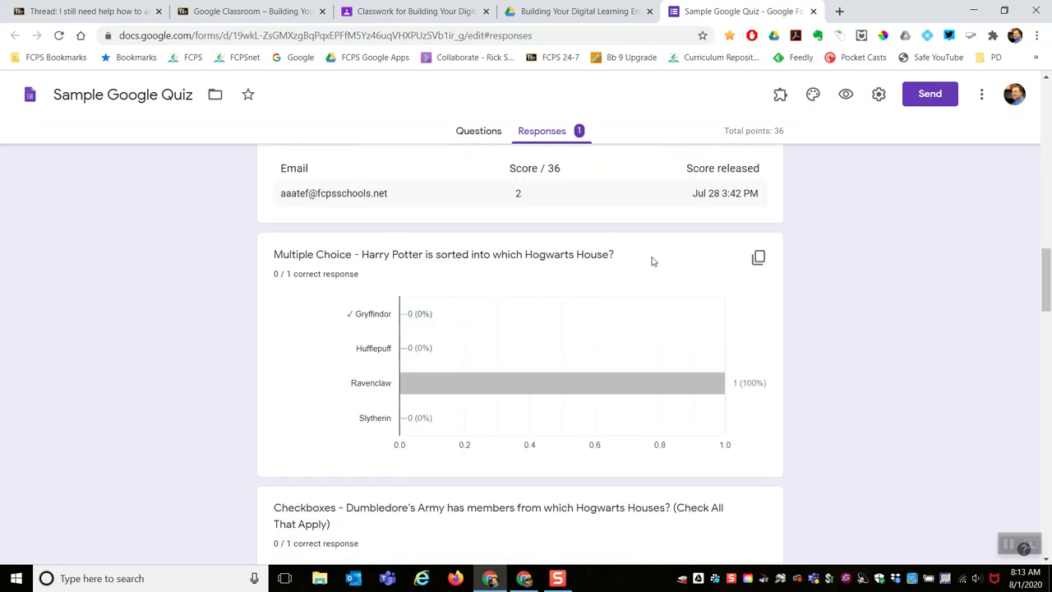
{"action": "scroll", "scroll_direction": "down", "scroll_amount": 3}
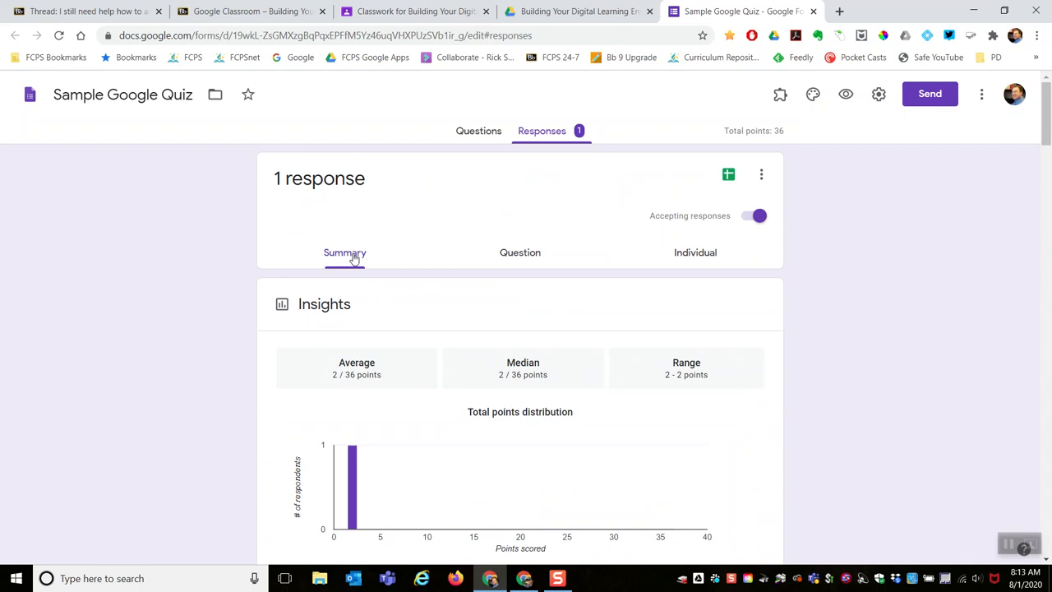
{"action": "mouse_move", "coordinate": [349, 276]}
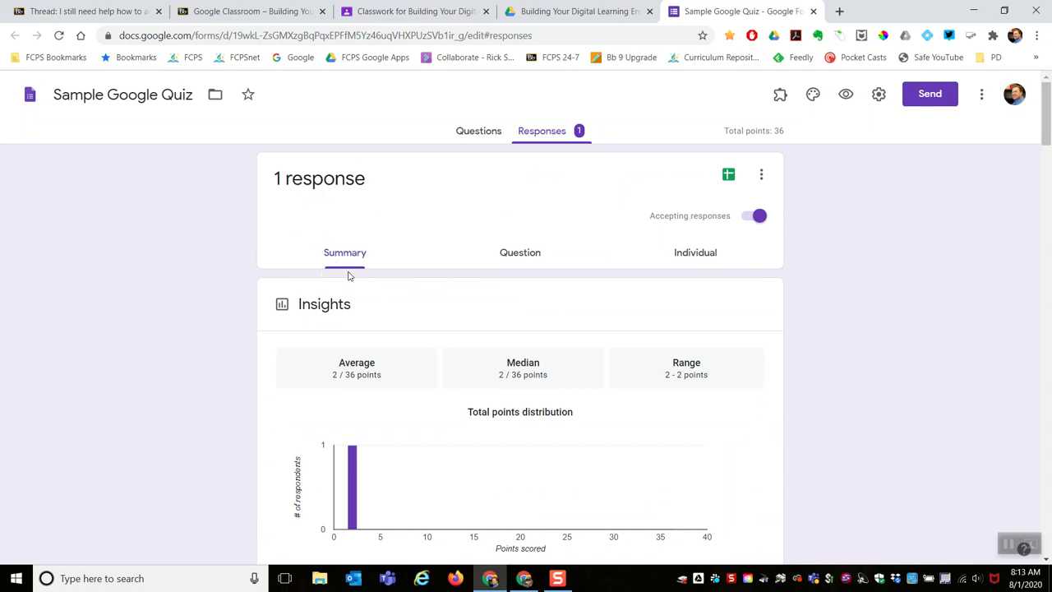
{"action": "left_click", "coordinate": [520, 252]}
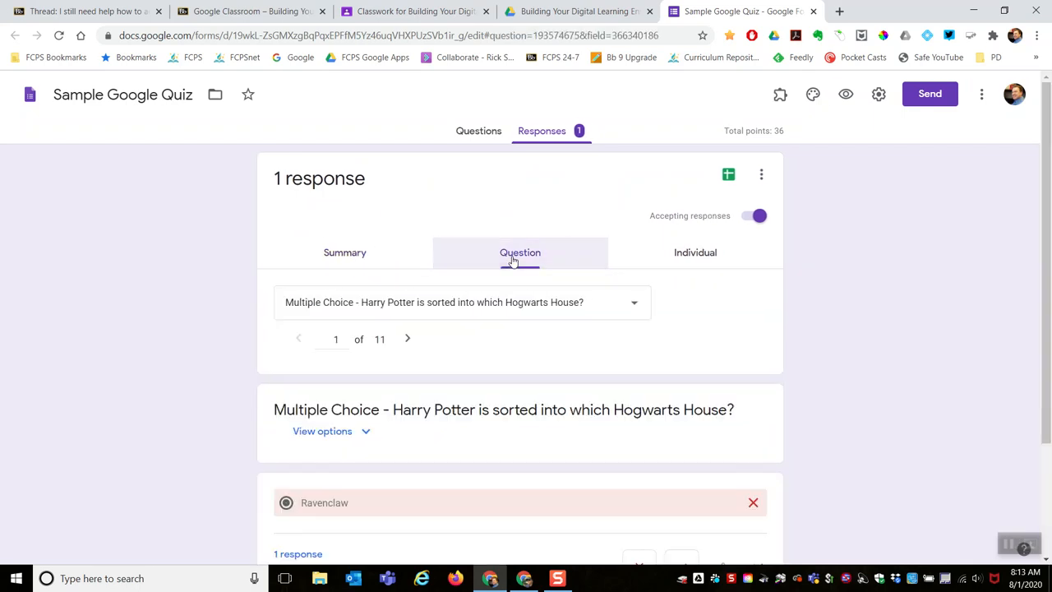
{"action": "left_click", "coordinate": [695, 253]}
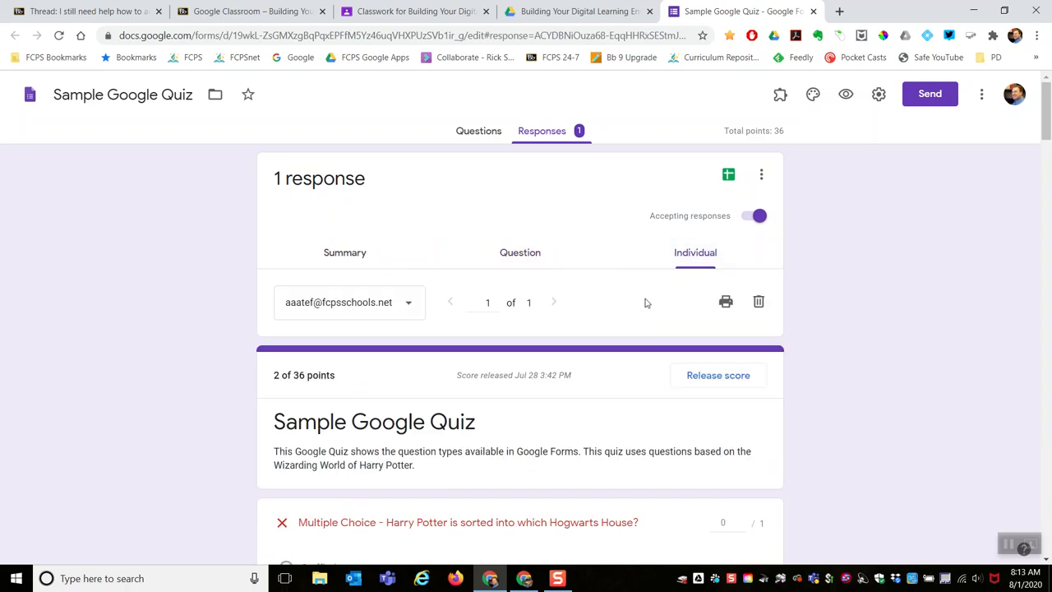
{"action": "mouse_move", "coordinate": [449, 302]}
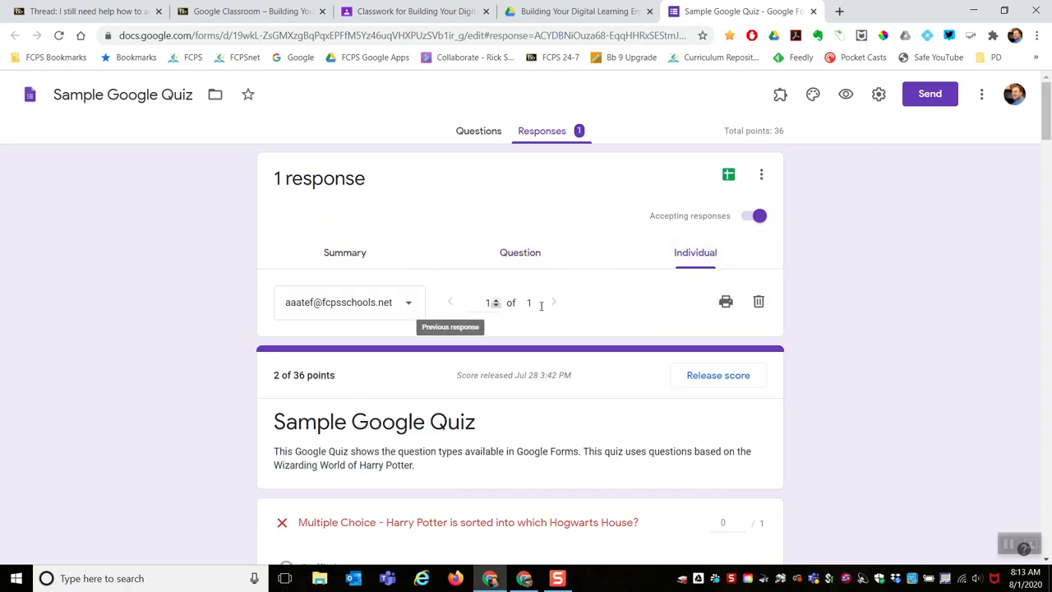
{"action": "mouse_move", "coordinate": [554, 307]}
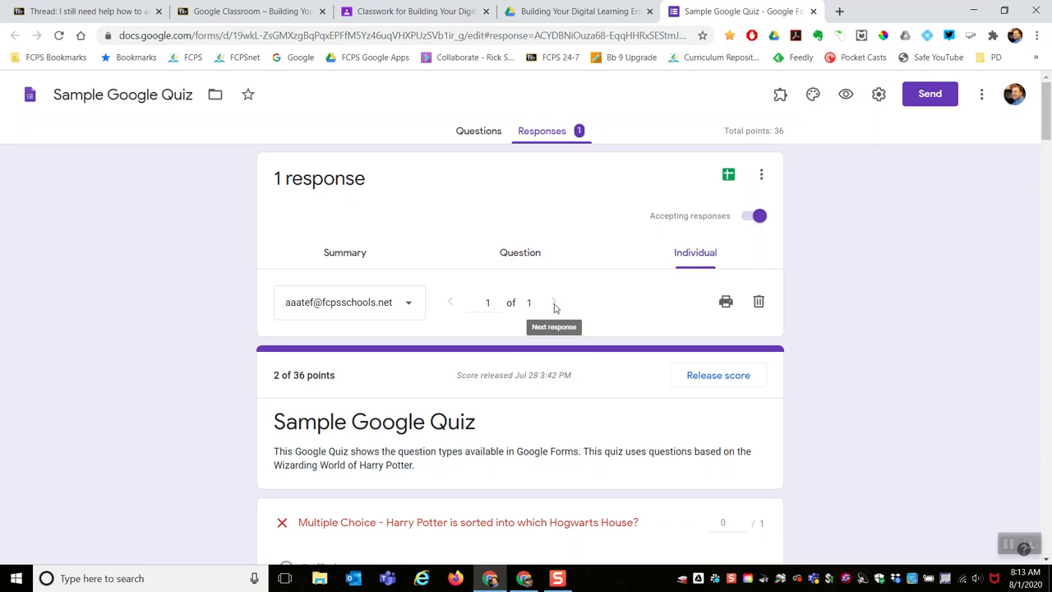
{"action": "mouse_move", "coordinate": [600, 230]}
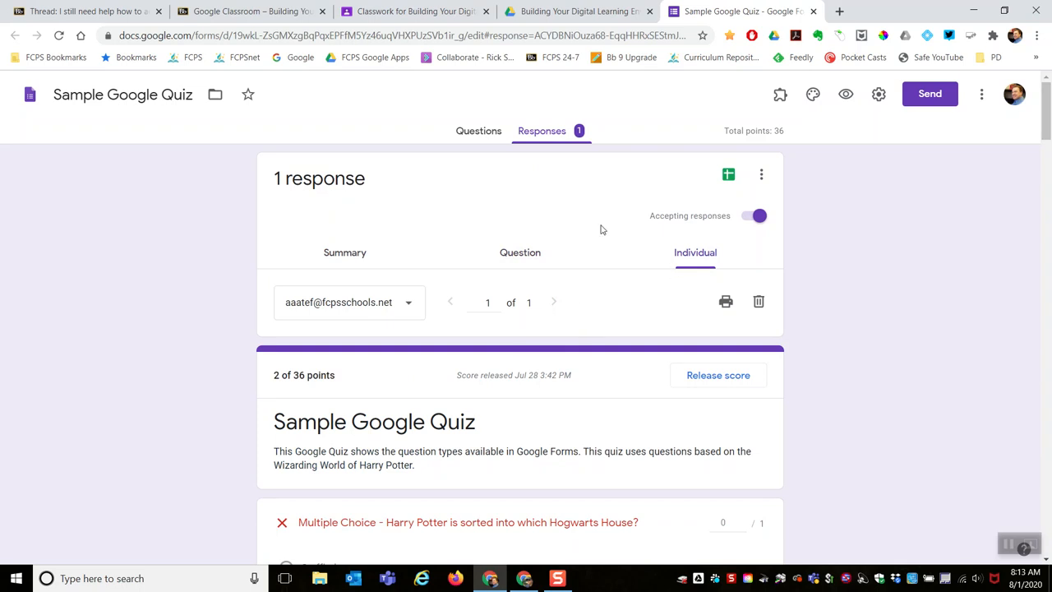
{"action": "mouse_move", "coordinate": [542, 130]}
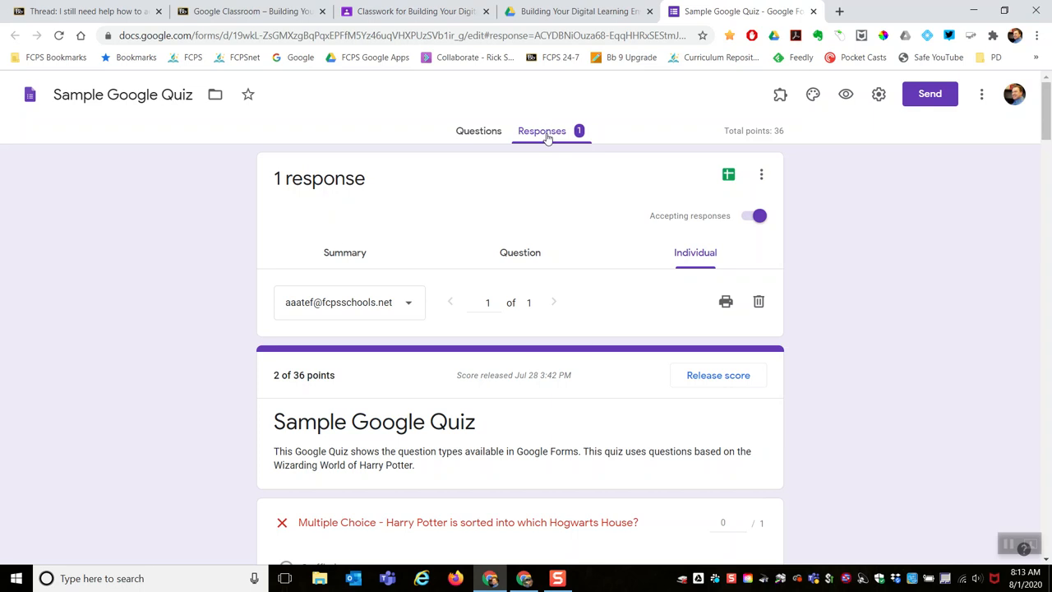
{"action": "mouse_move", "coordinate": [729, 174]}
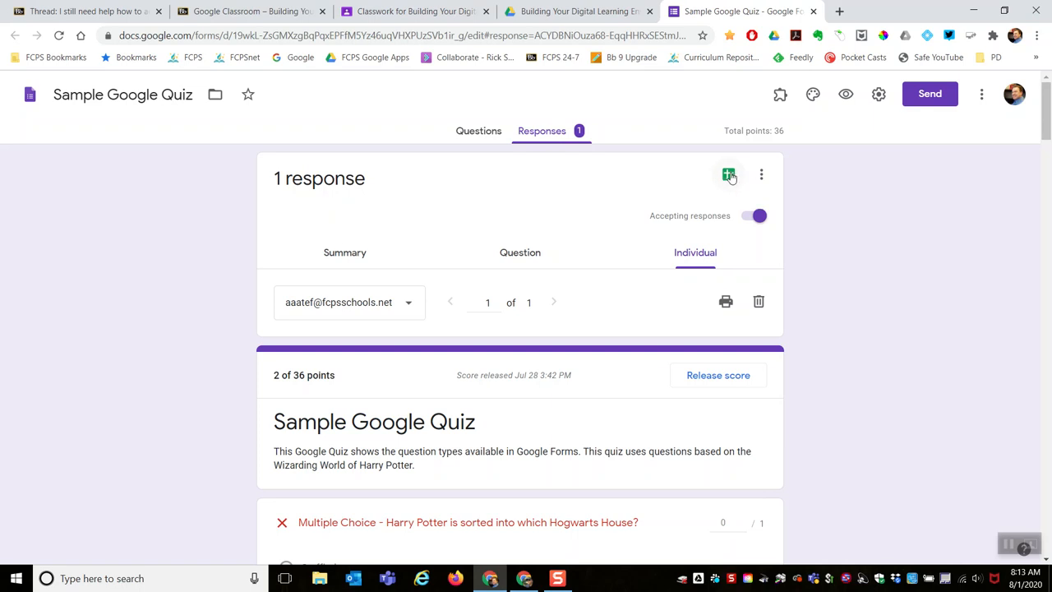
- Link responses to a new spreadsheet, Sample Google Quiz (Responses)
{"action": "left_click", "coordinate": [728, 175]}
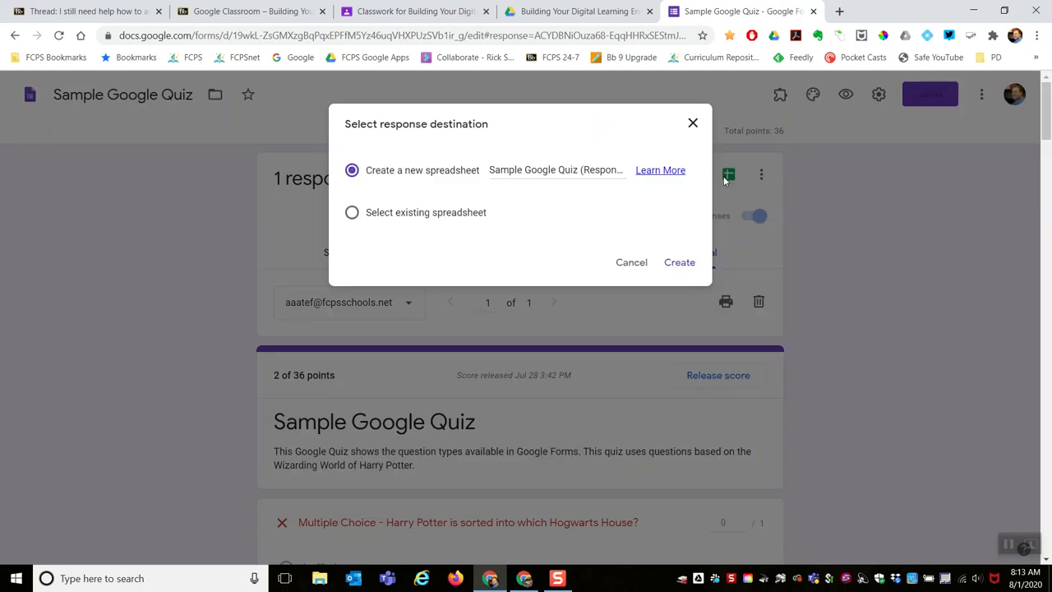
{"action": "mouse_move", "coordinate": [370, 179]}
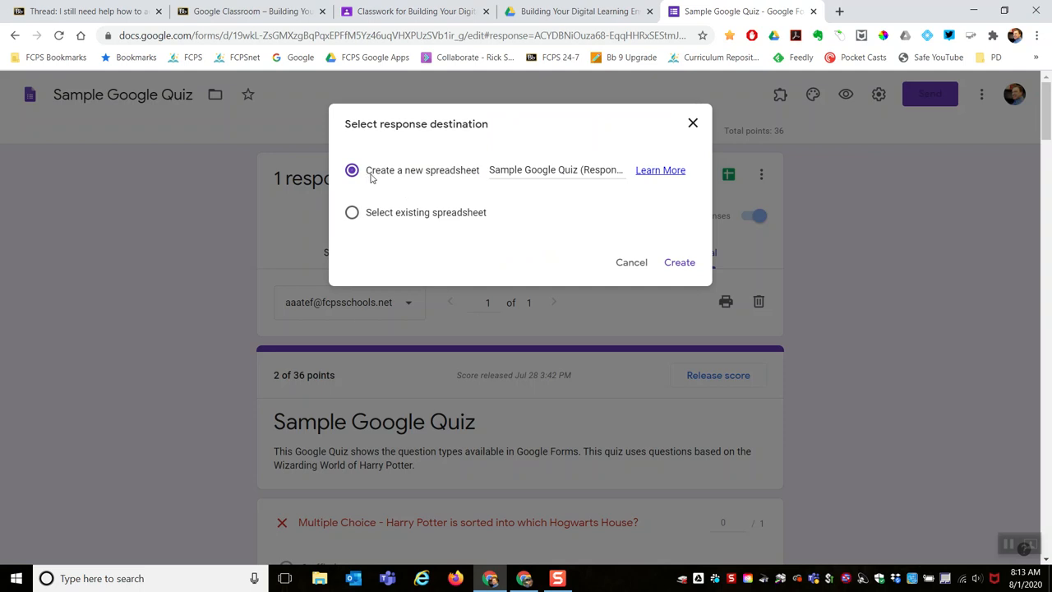
{"action": "mouse_move", "coordinate": [549, 165]}
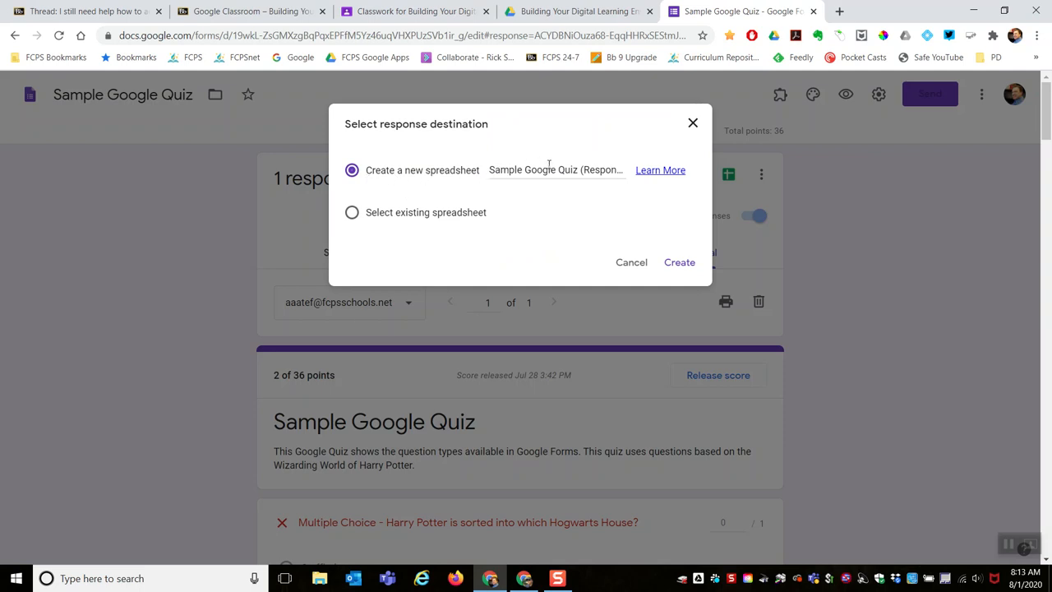
{"action": "mouse_move", "coordinate": [629, 174]}
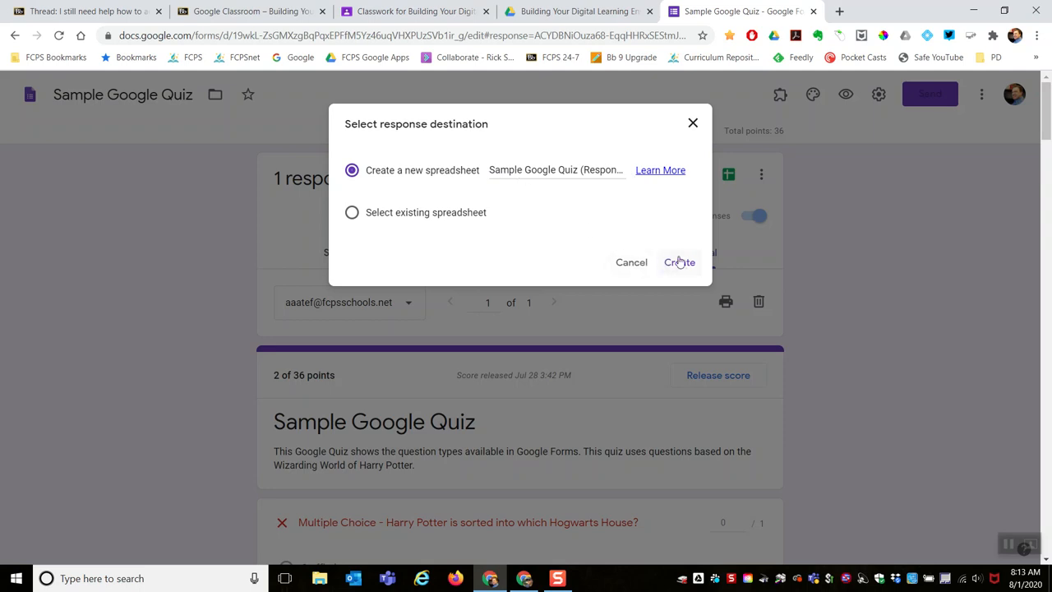
{"action": "left_click", "coordinate": [679, 261]}
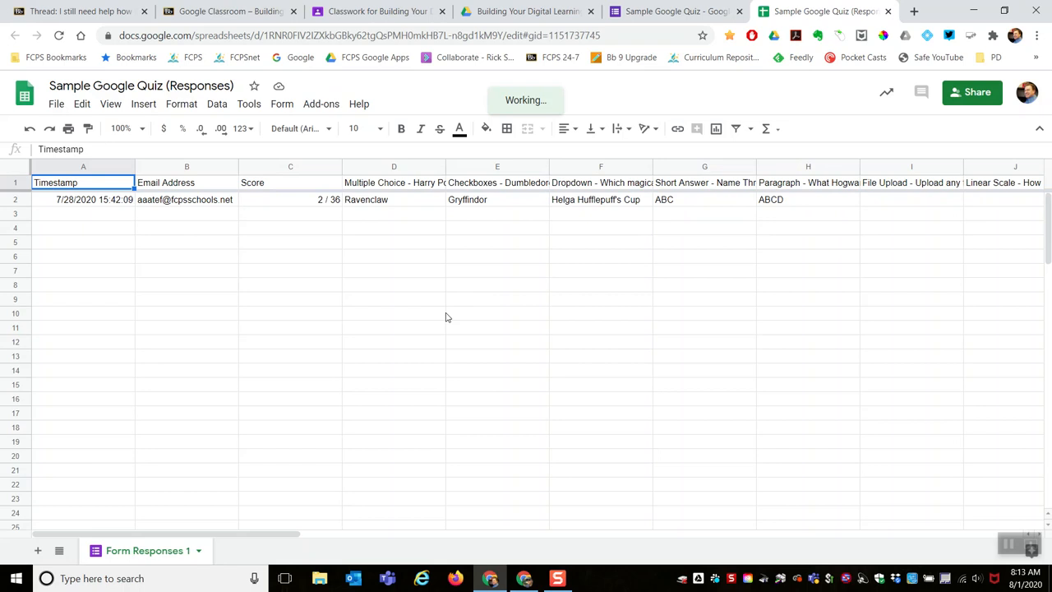
{"action": "mouse_move", "coordinate": [451, 299]}
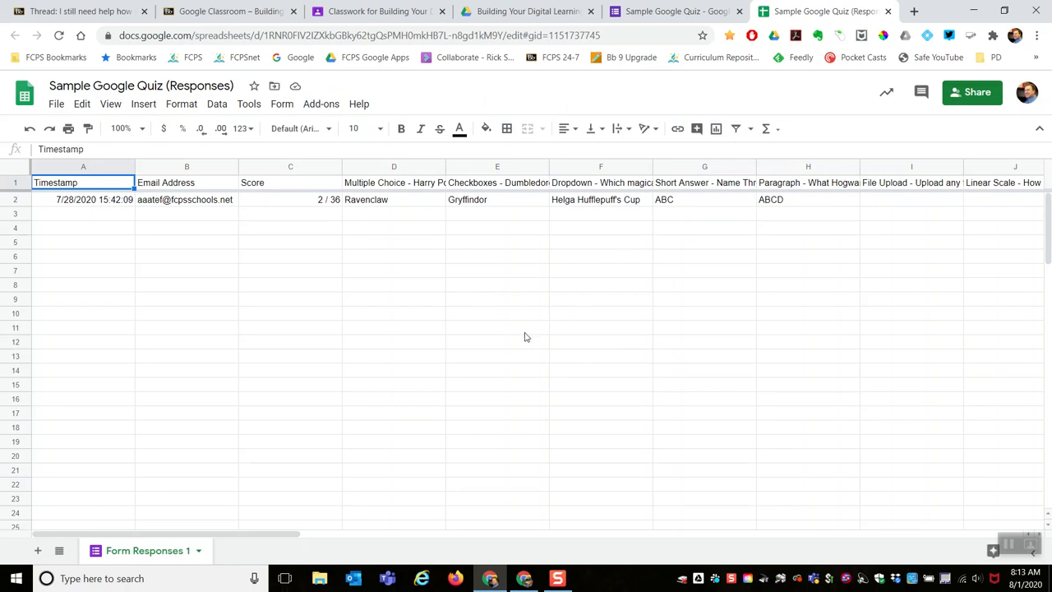
{"action": "mouse_move", "coordinate": [426, 225]}
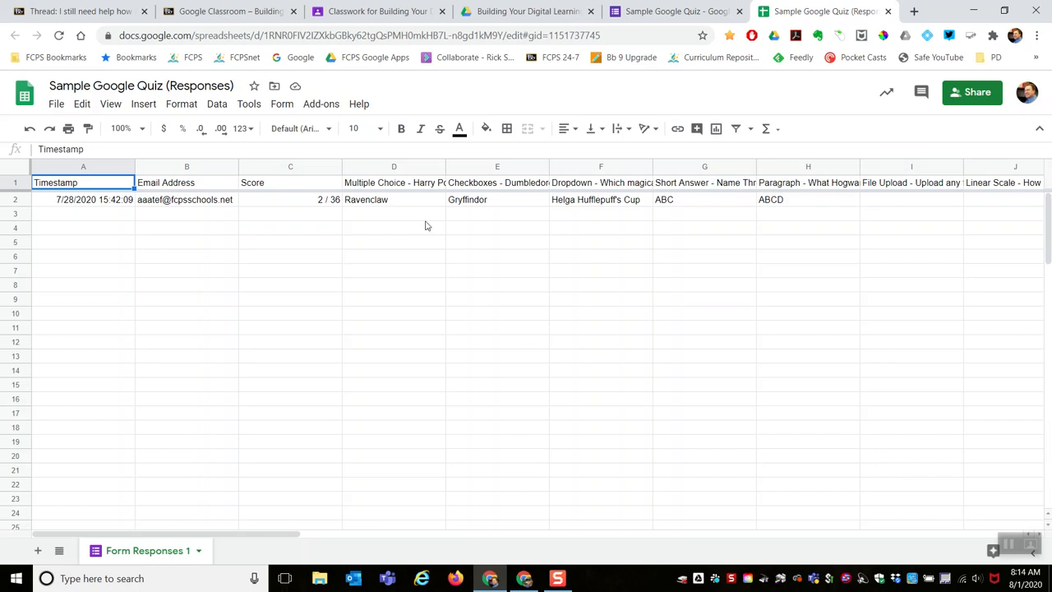
{"action": "mouse_move", "coordinate": [525, 392]}
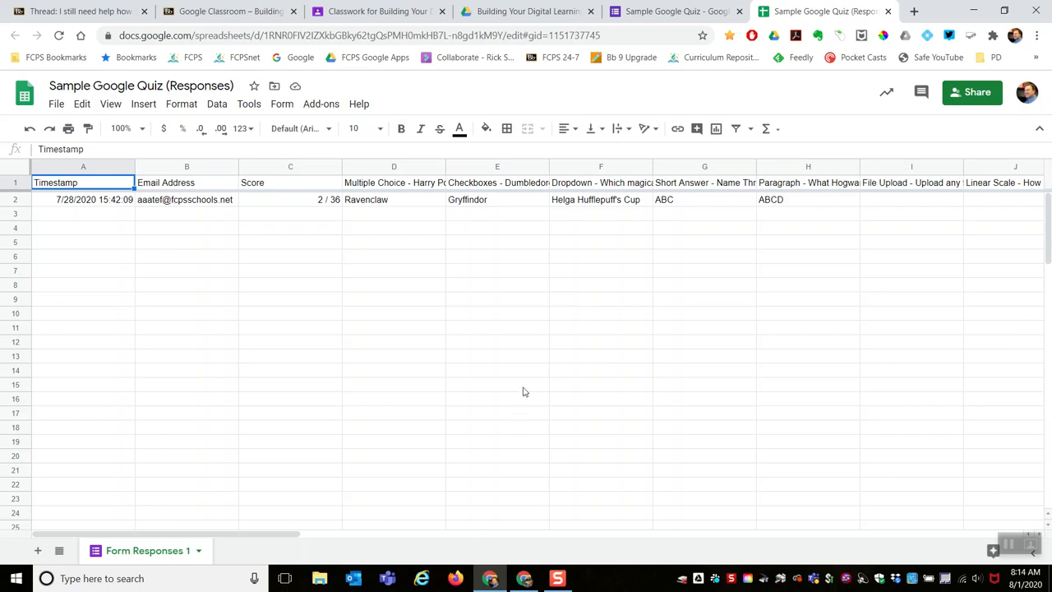
{"action": "mouse_move", "coordinate": [674, 10]}
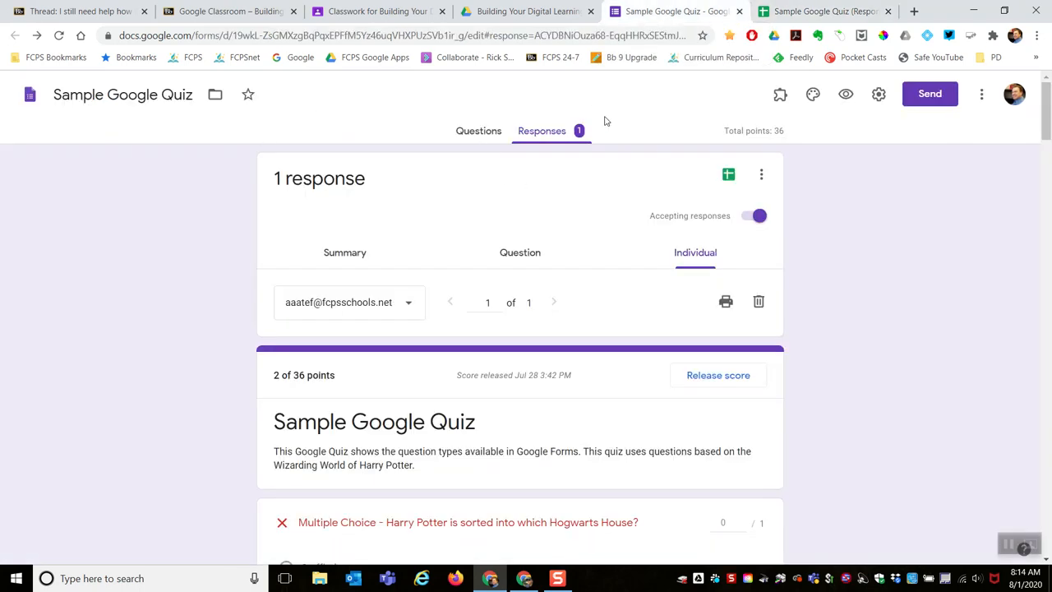
- Glance at the quiz questions and responses, then reopen the Sample Google Quiz (Responses) sheet
{"action": "left_click", "coordinate": [478, 131]}
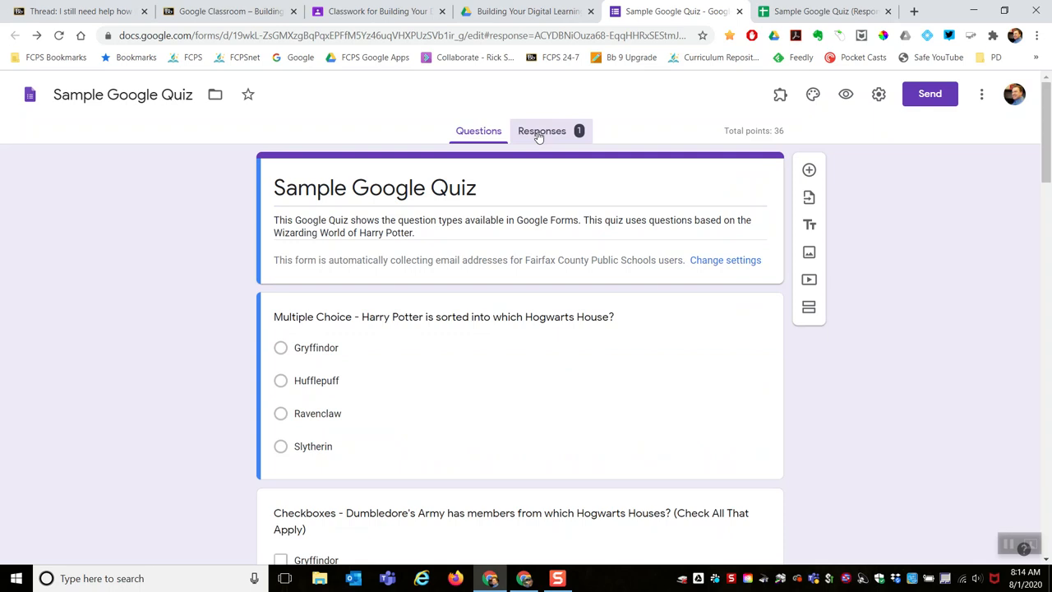
{"action": "left_click", "coordinate": [541, 130]}
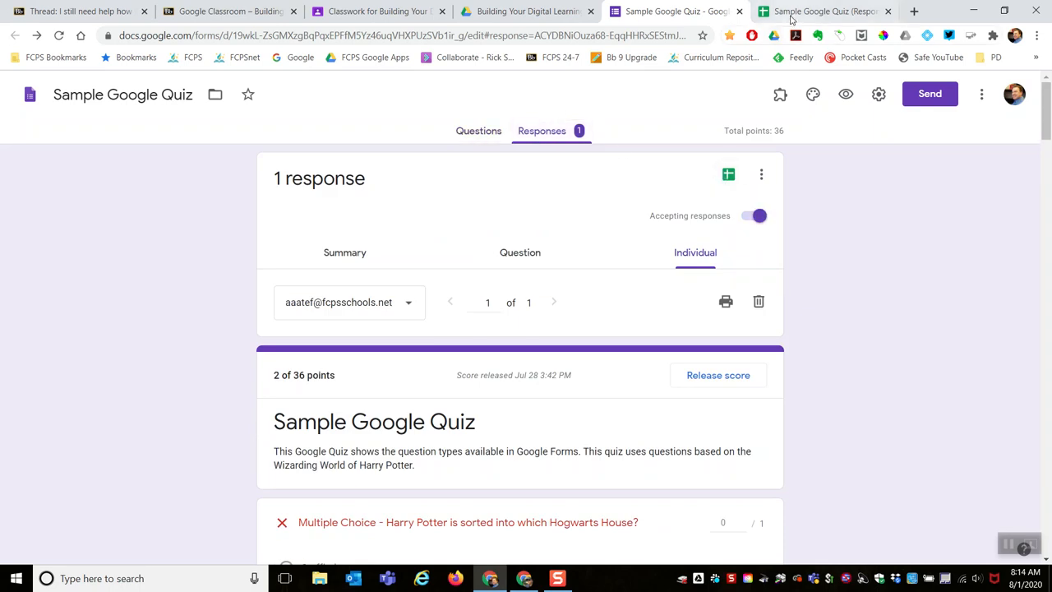
{"action": "left_click", "coordinate": [822, 10]}
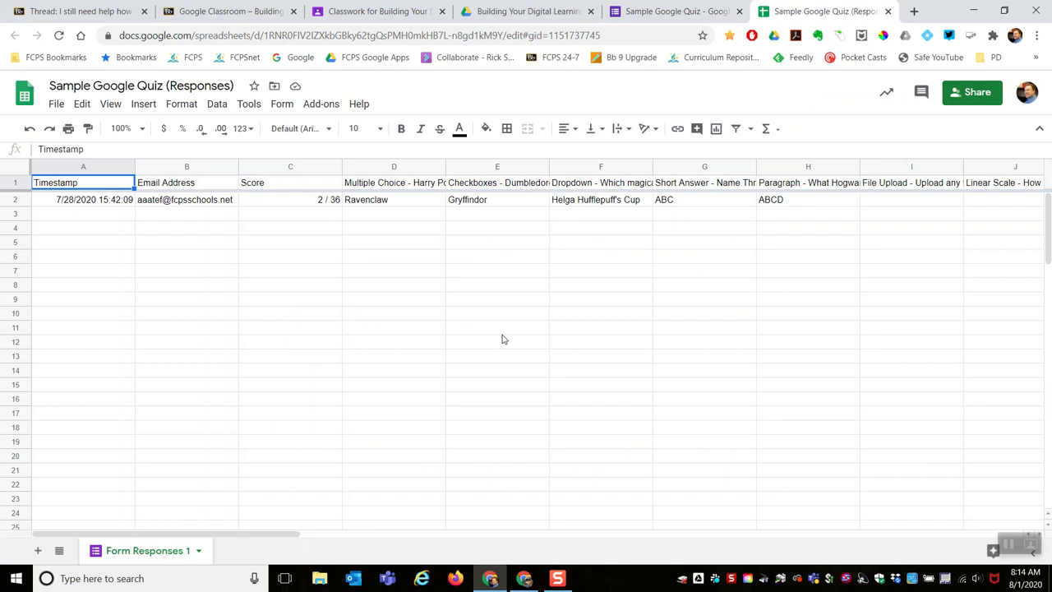